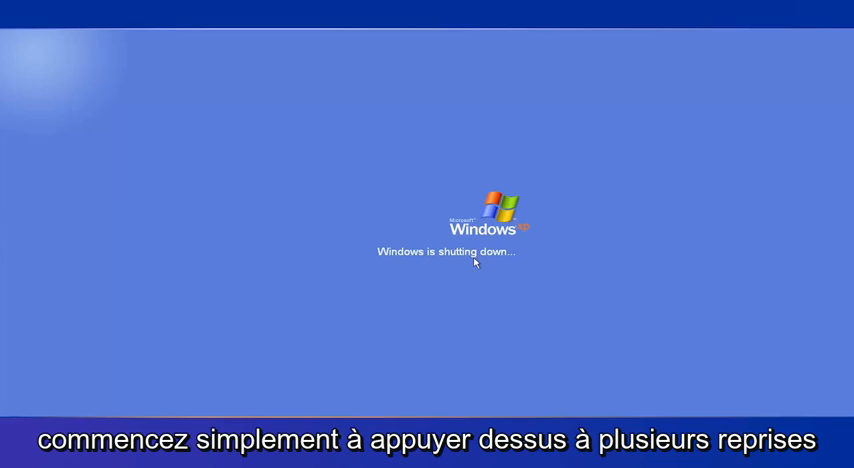
# Bring up the Windows Advanced Options Menu with F8 during startup
pyautogui.press('F8')
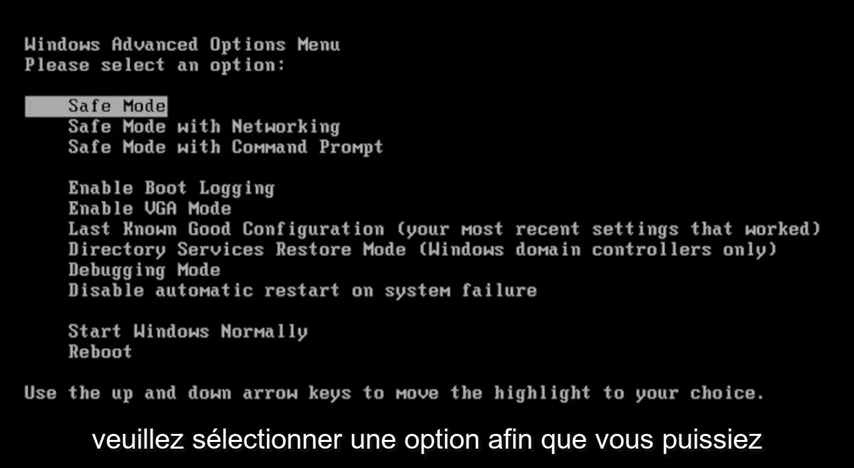
# Browse the boot options, highlight plain Safe Mode and start Windows with it
pyautogui.press('Down')
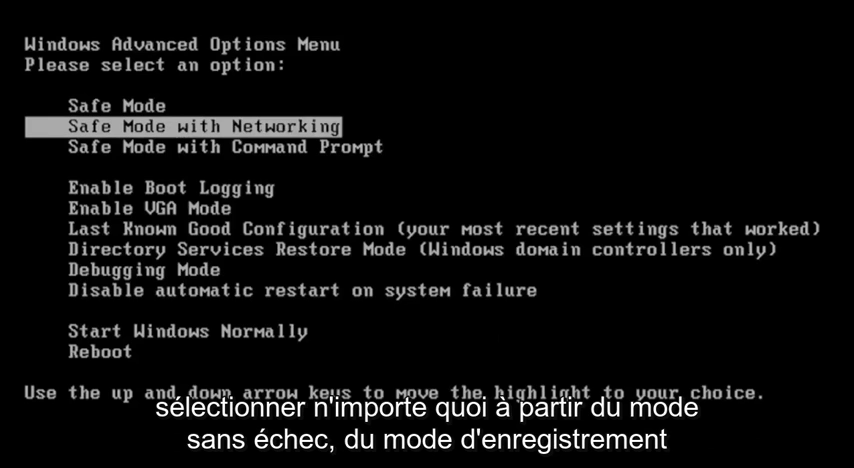
pyautogui.press('Down')
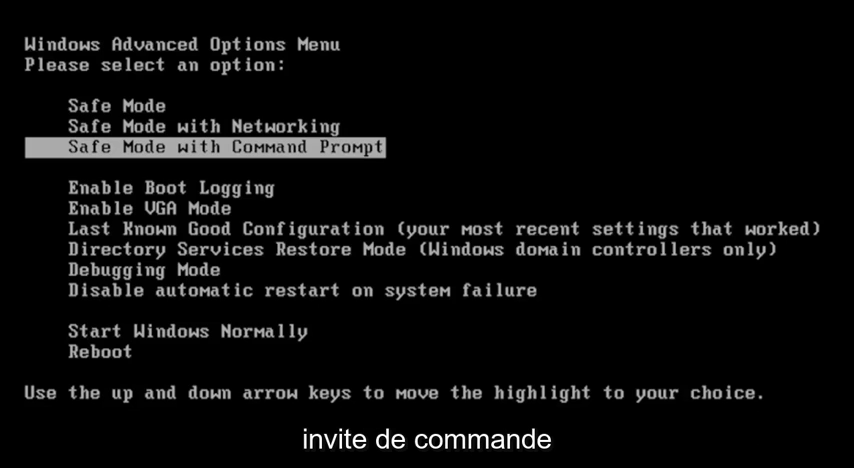
pyautogui.press('Up')
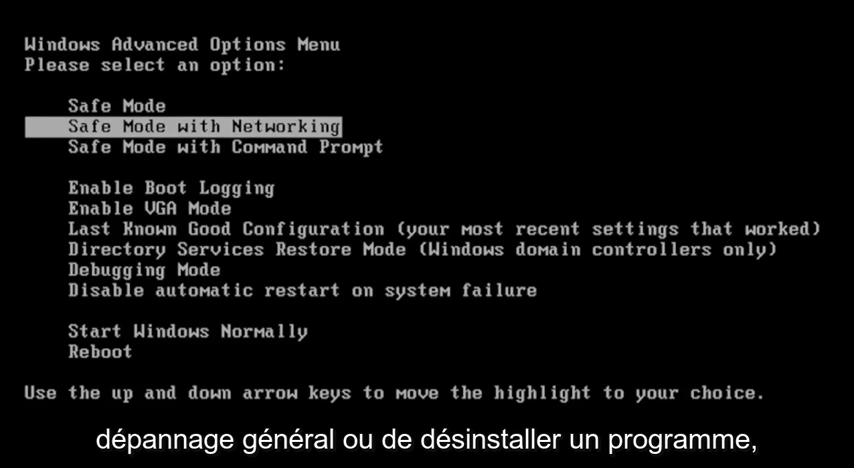
pyautogui.press('Up')
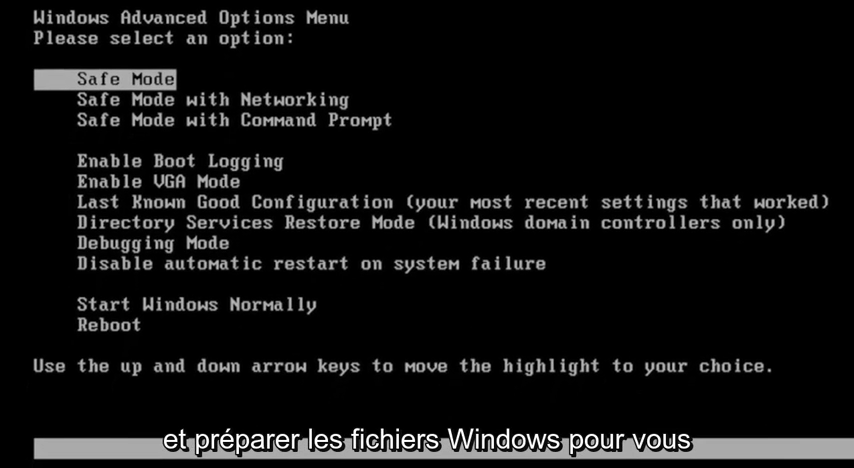
pyautogui.press('enter')
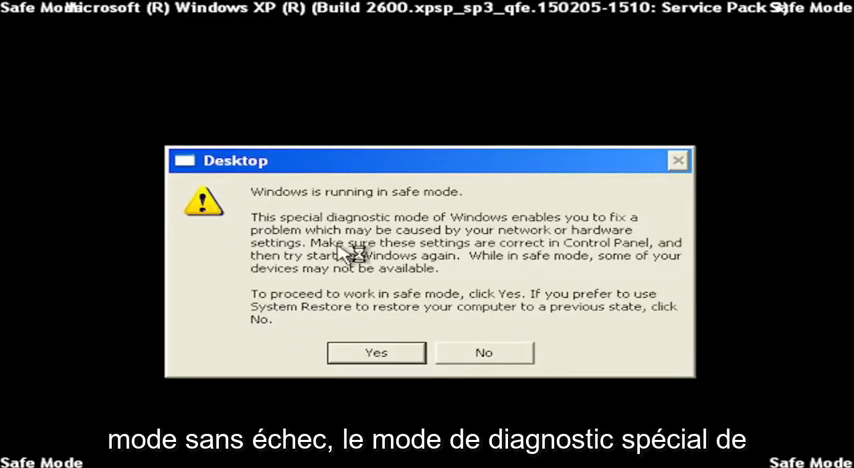
pyautogui.moveTo(506, 248)
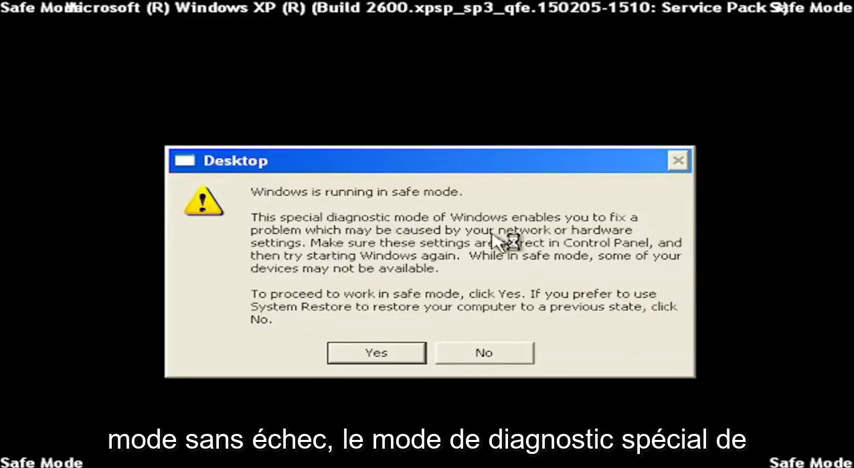
pyautogui.moveTo(490, 258)
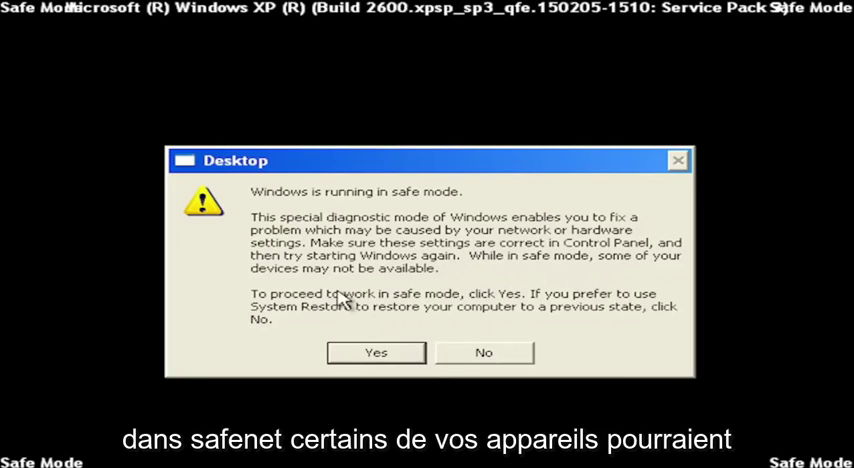
pyautogui.moveTo(430, 318)
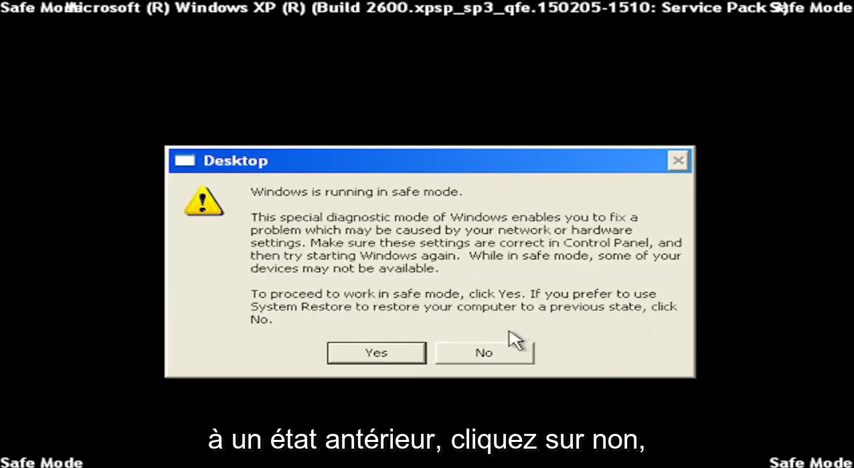
# Accept the 'Windows is running in safe mode' notice with Yes to load the desktop
pyautogui.click(376, 352)
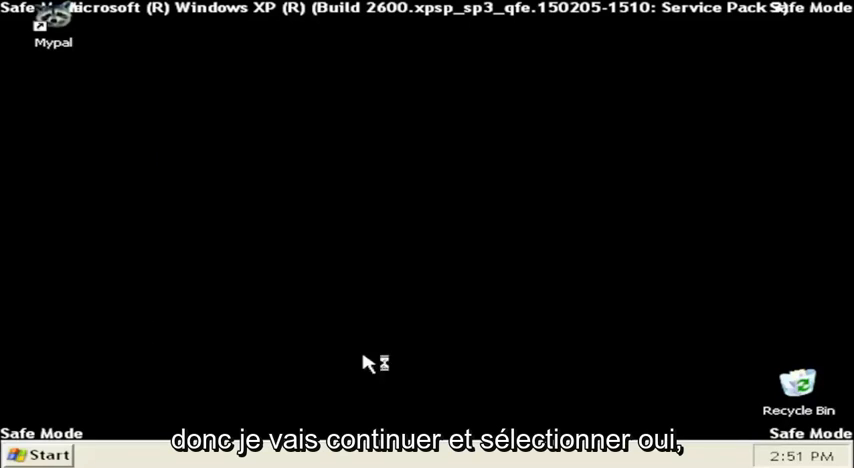